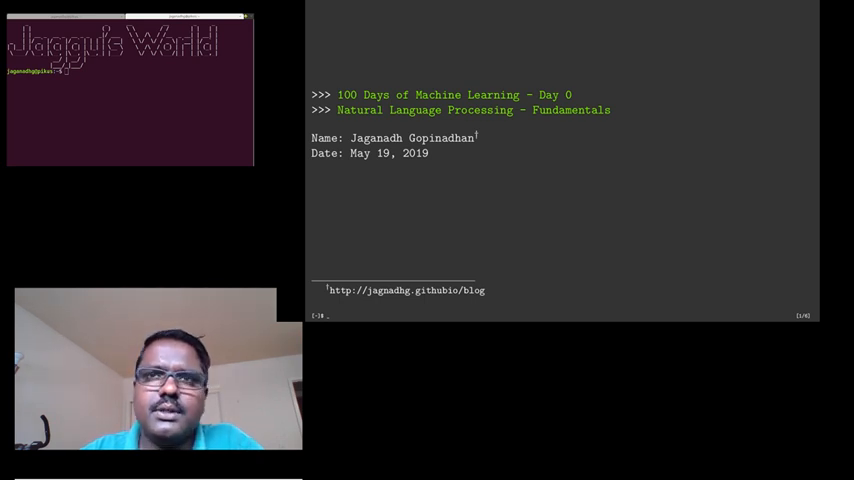
mouse_move(796, 160)
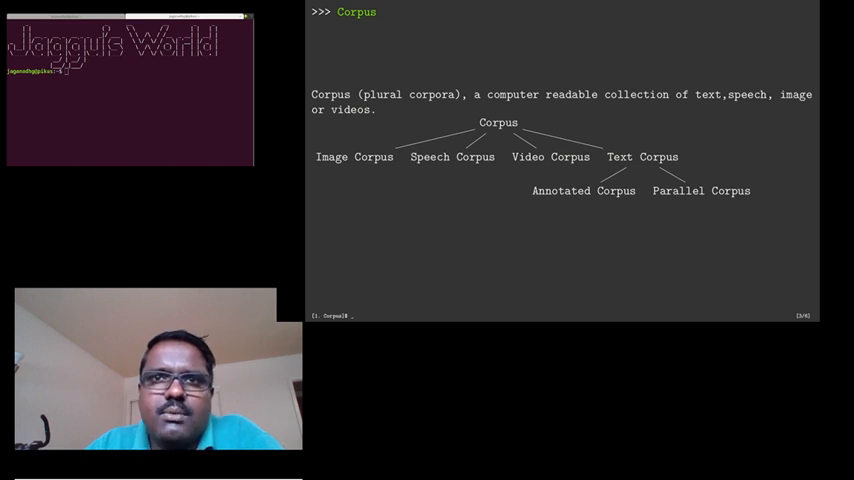
mouse_move(456, 180)
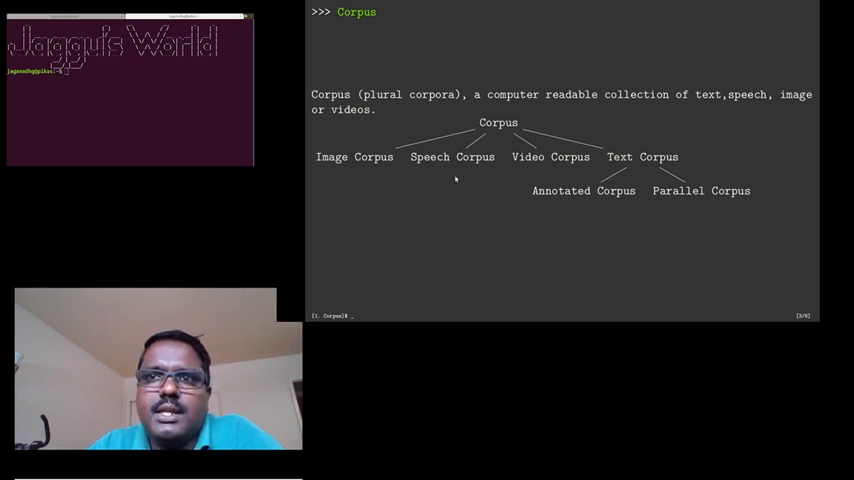